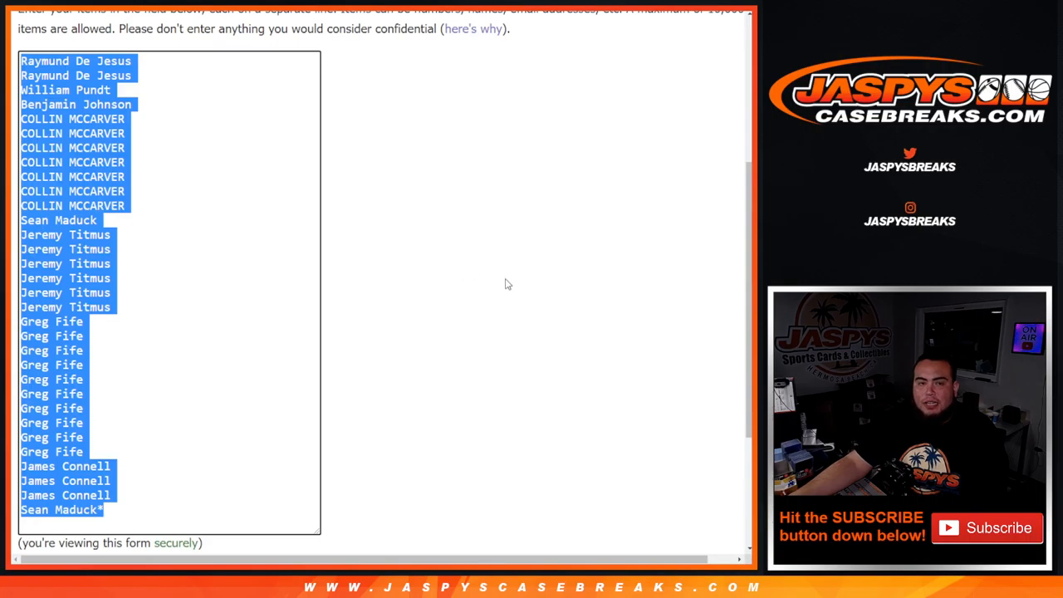
Randomize the pasted 32-name list and review the shuffled results.
scroll(down, 3)
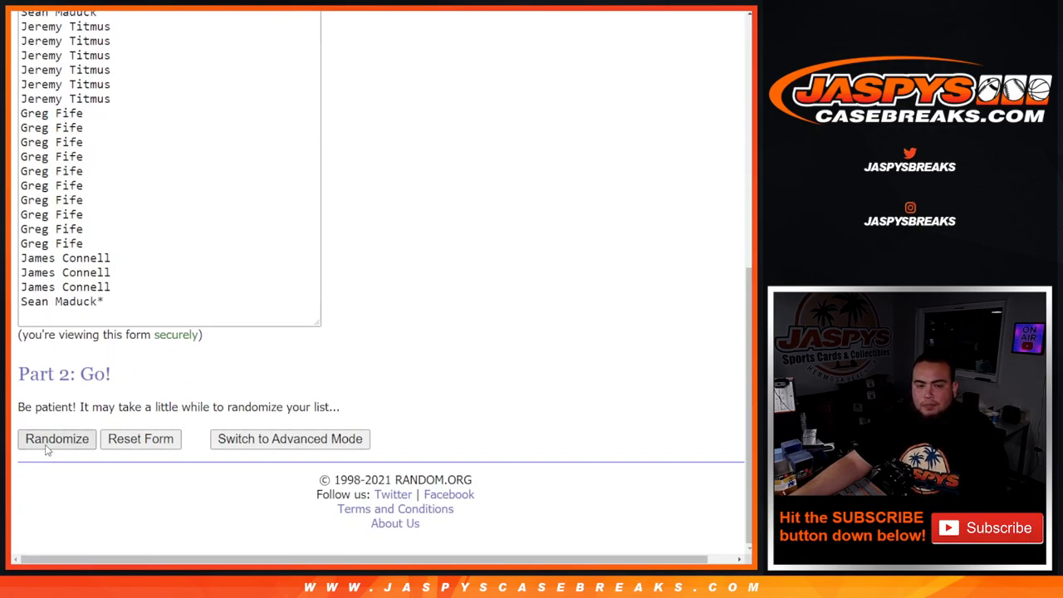
click(56, 438)
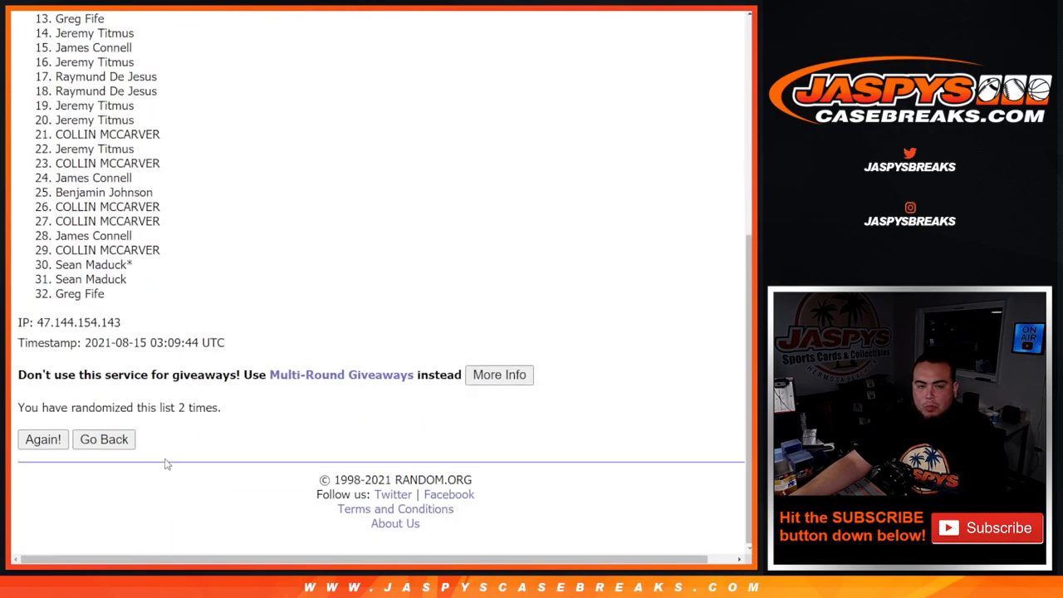
scroll(up, 3)
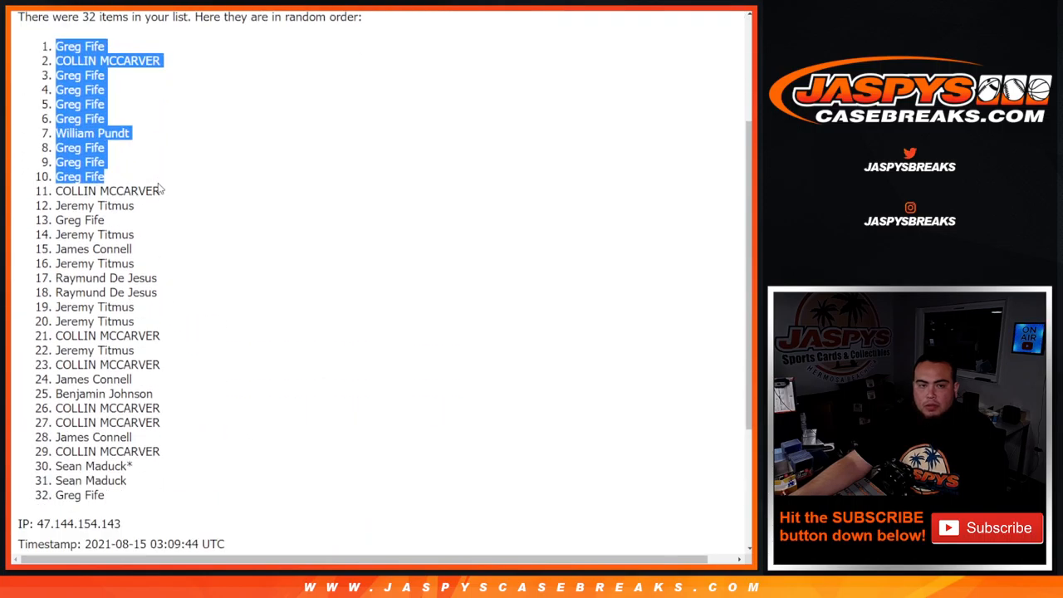
scroll(down, 3)
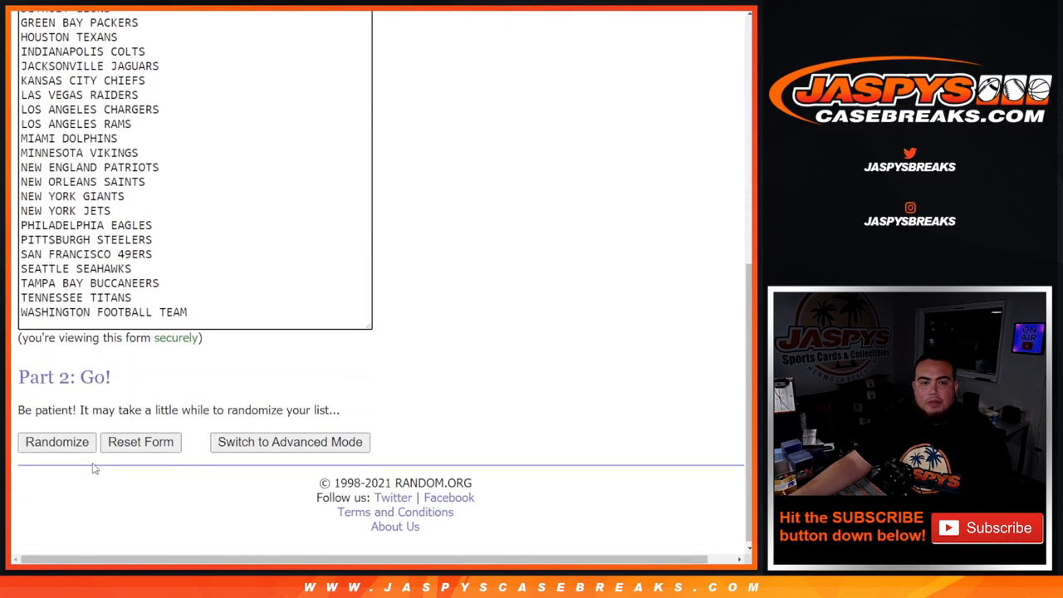
Randomize the NFL team list into a shuffled order.
click(57, 442)
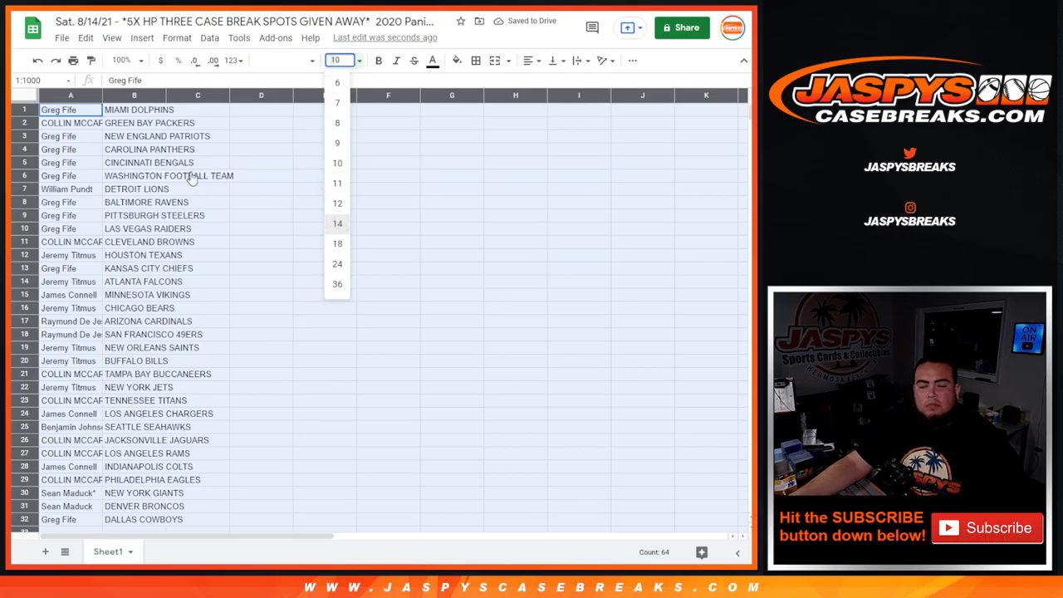
Enlarge the pasted name and team columns to font size 14.
click(337, 223)
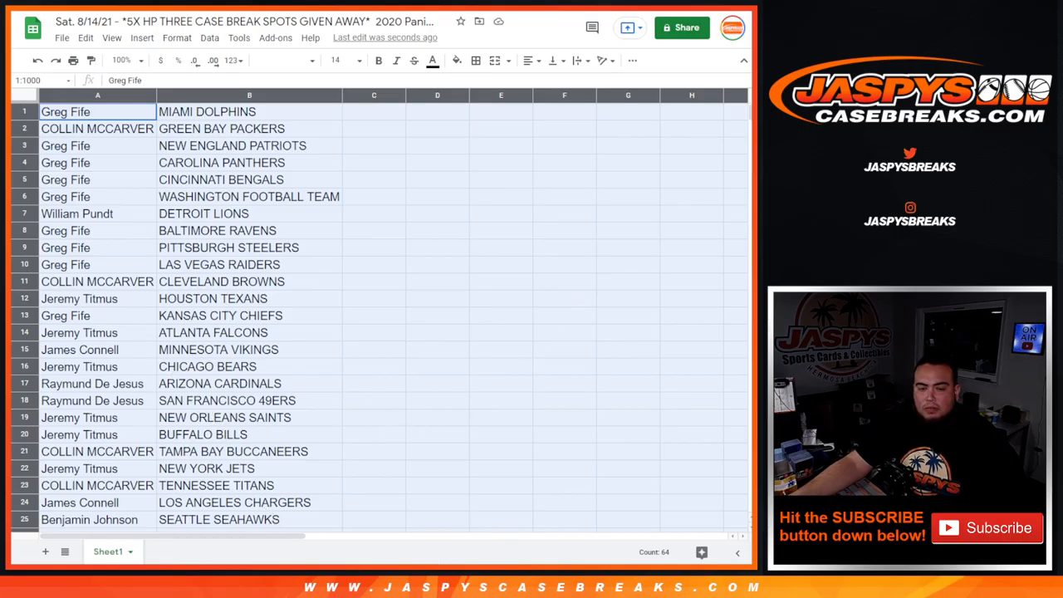
mouse_move(446, 408)
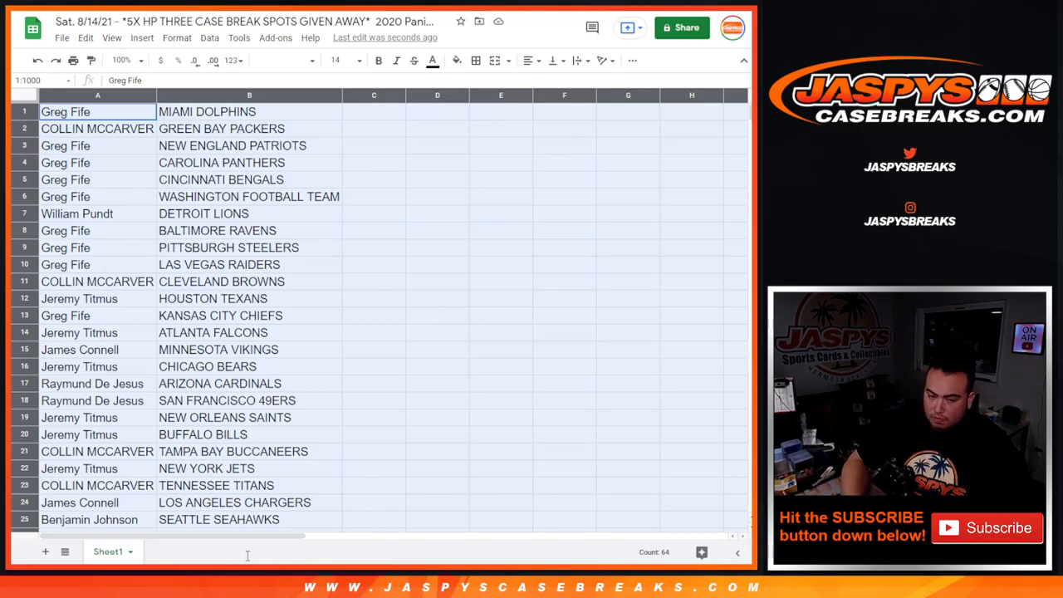
mouse_move(418, 297)
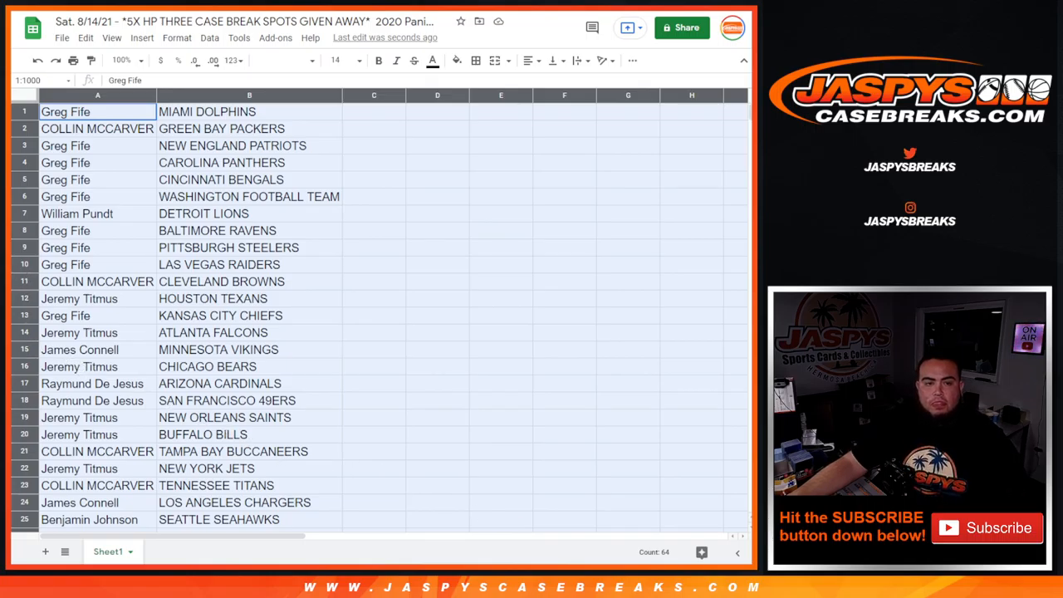
Sort the sheet A → Z by the team names in column B.
right_click(249, 95)
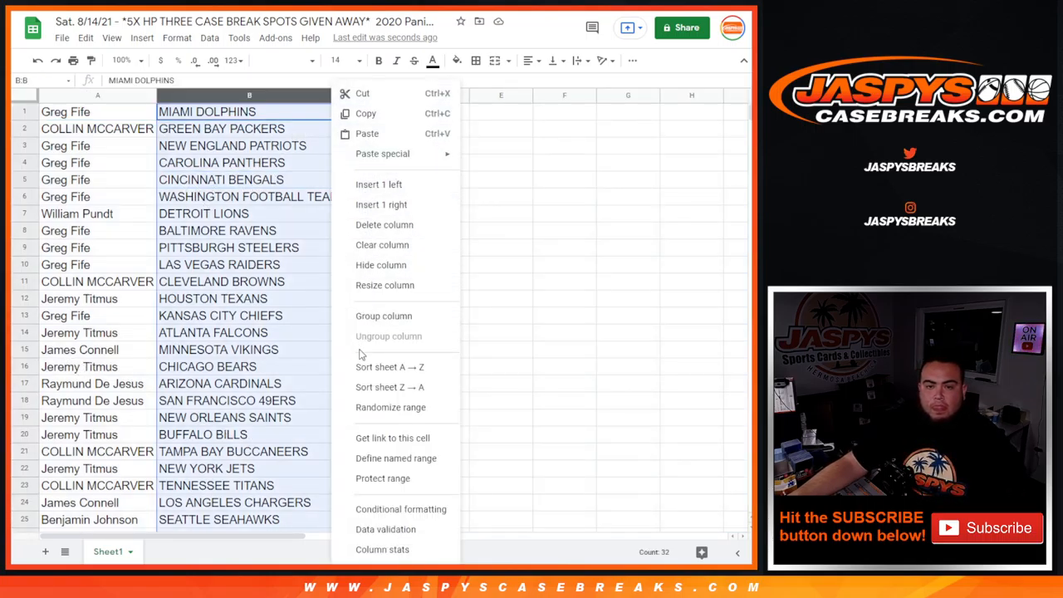
click(389, 367)
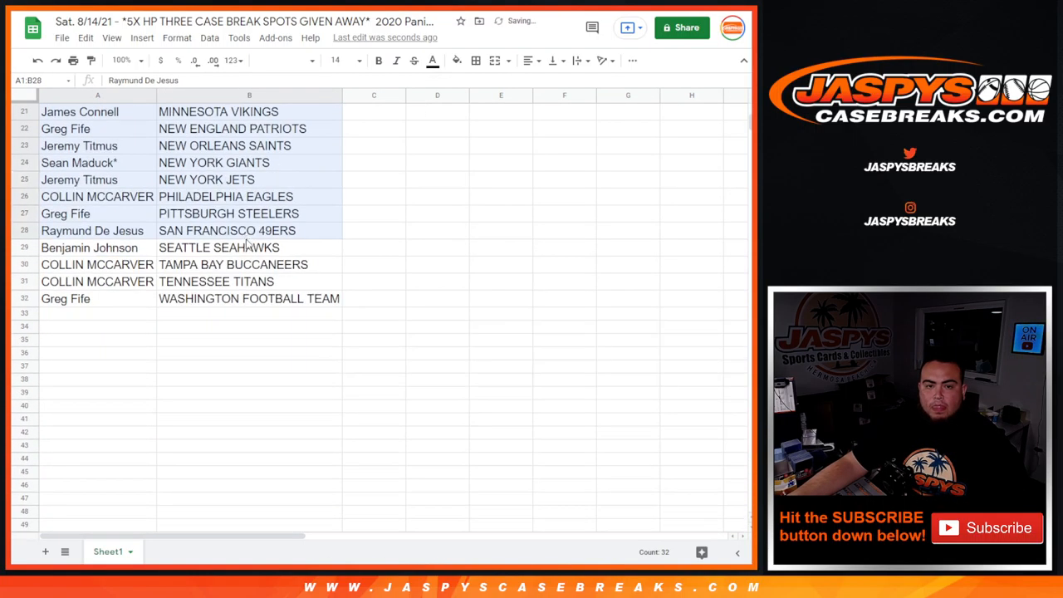
click(475, 60)
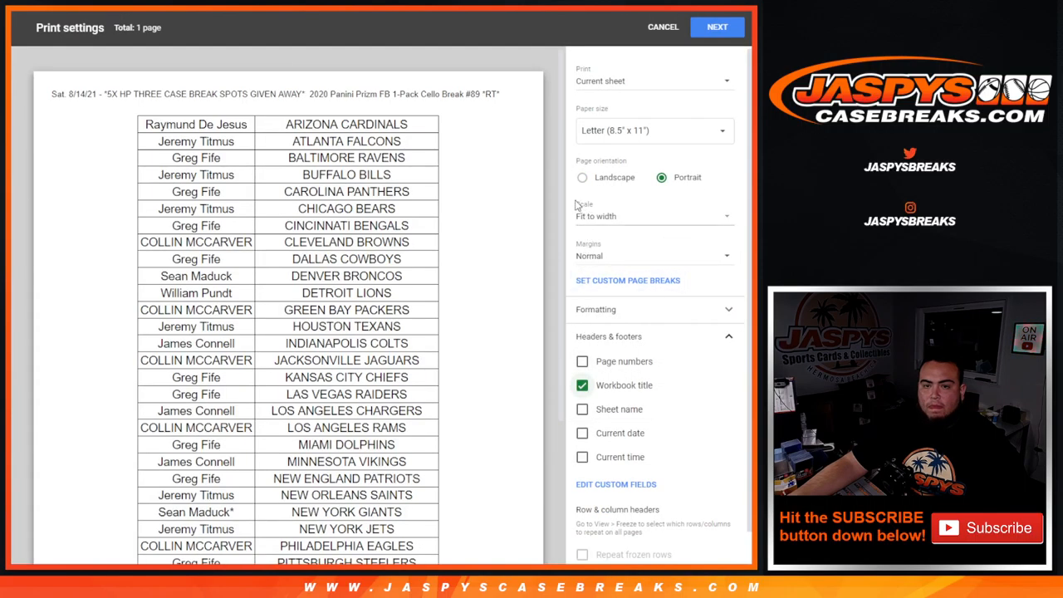
Zoom out the print preview so the whole sorted table fits one page, then continue.
scroll(down, 3)
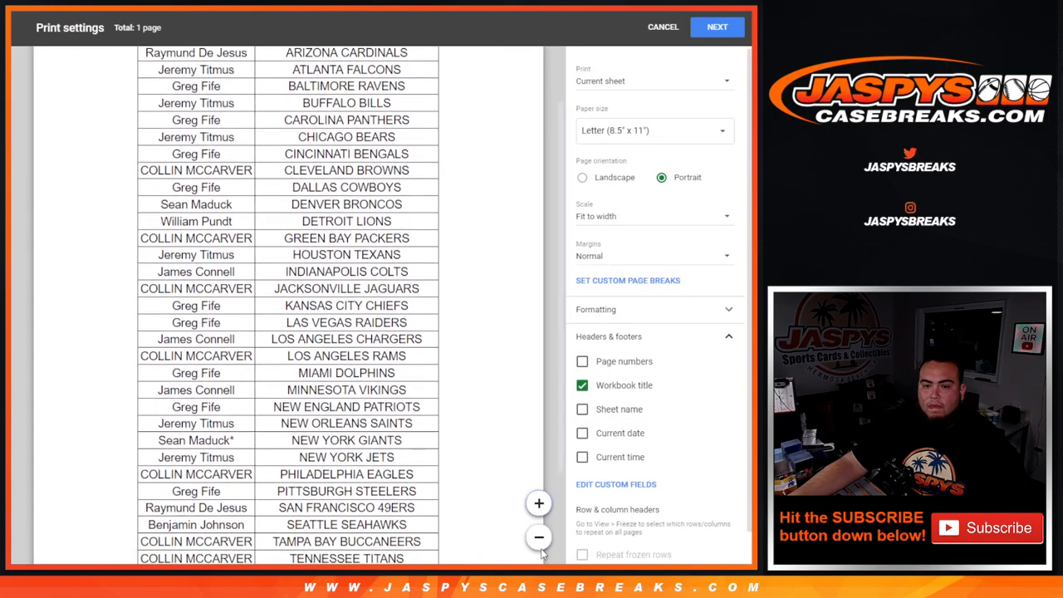
click(538, 536)
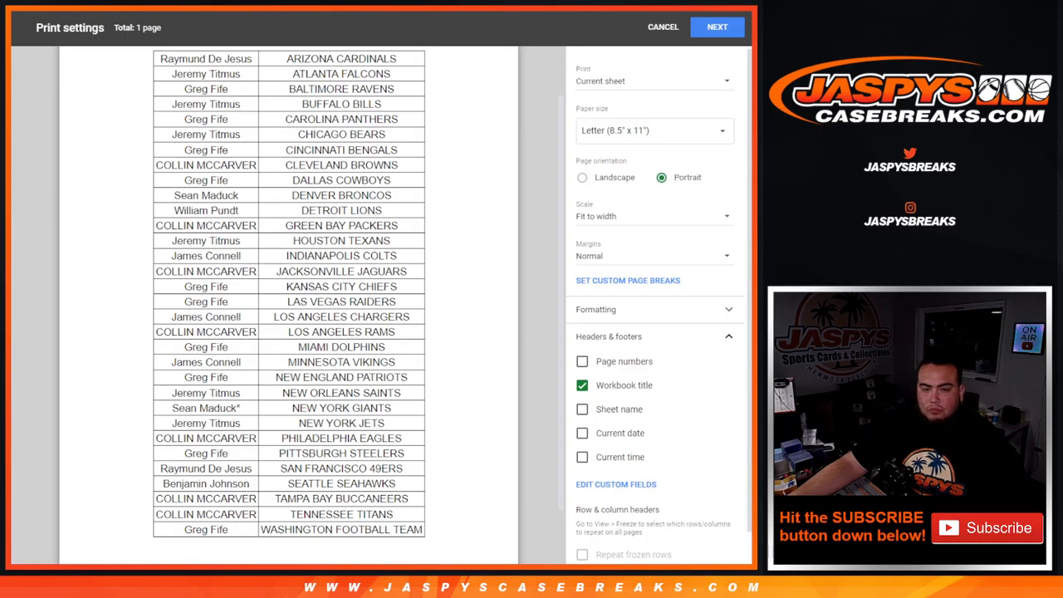
mouse_move(417, 502)
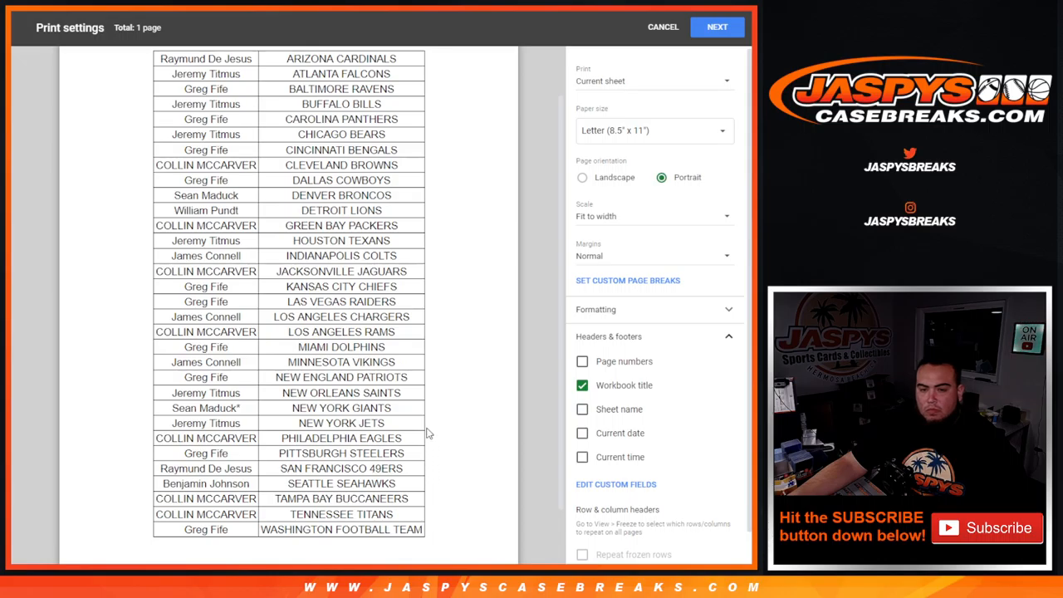
mouse_move(432, 561)
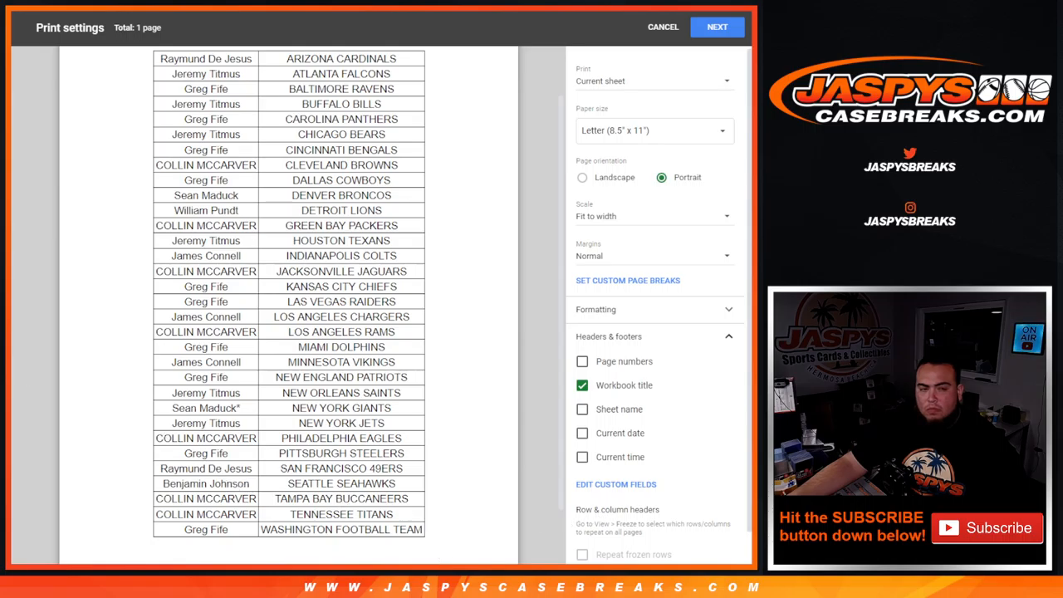
click(718, 27)
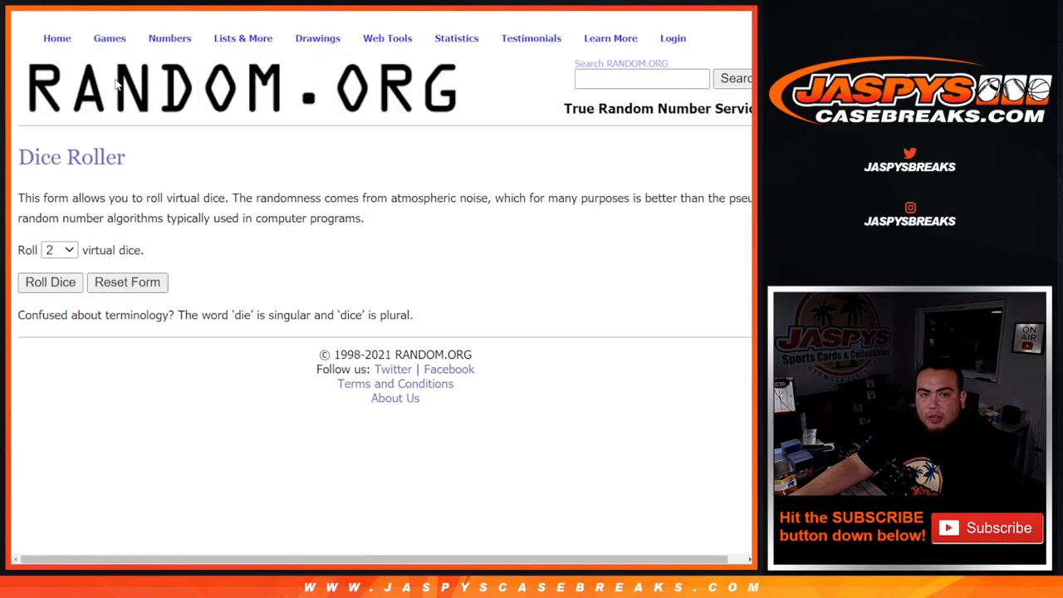
mouse_move(215, 181)
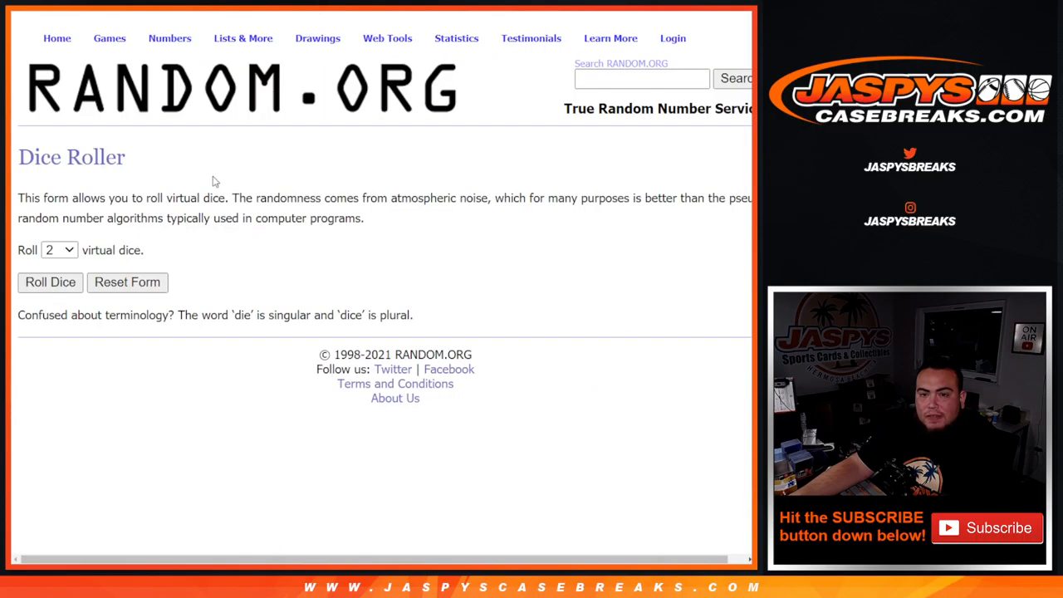
Go from the Dice Roller to the List Randomizer page.
click(50, 283)
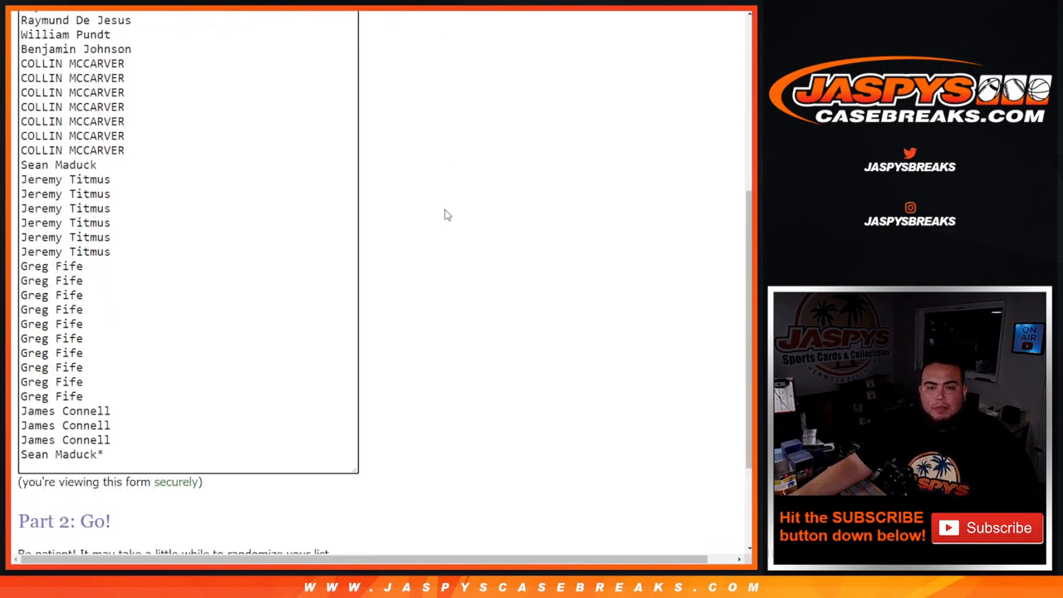
Randomize the 32-name list again until six randomizations are counted.
scroll(down, 3)
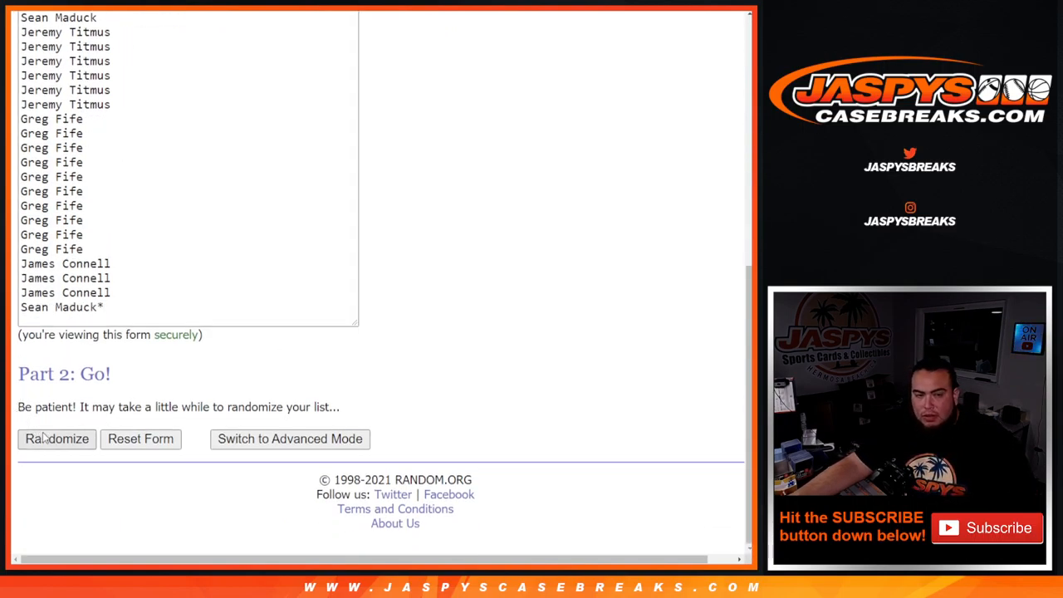
click(56, 439)
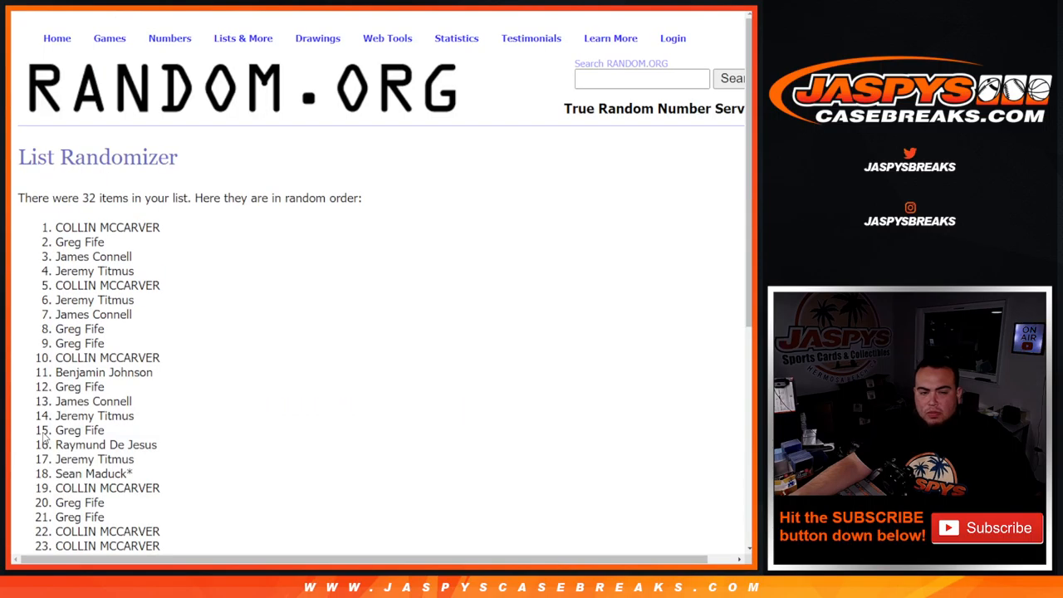
scroll(down, 3)
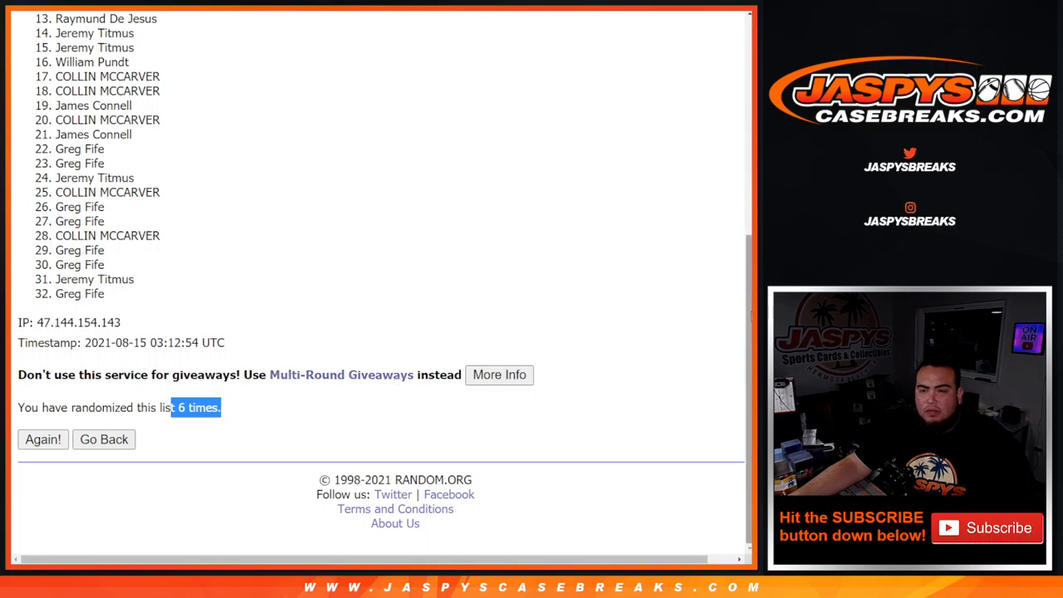
scroll(up, 3)
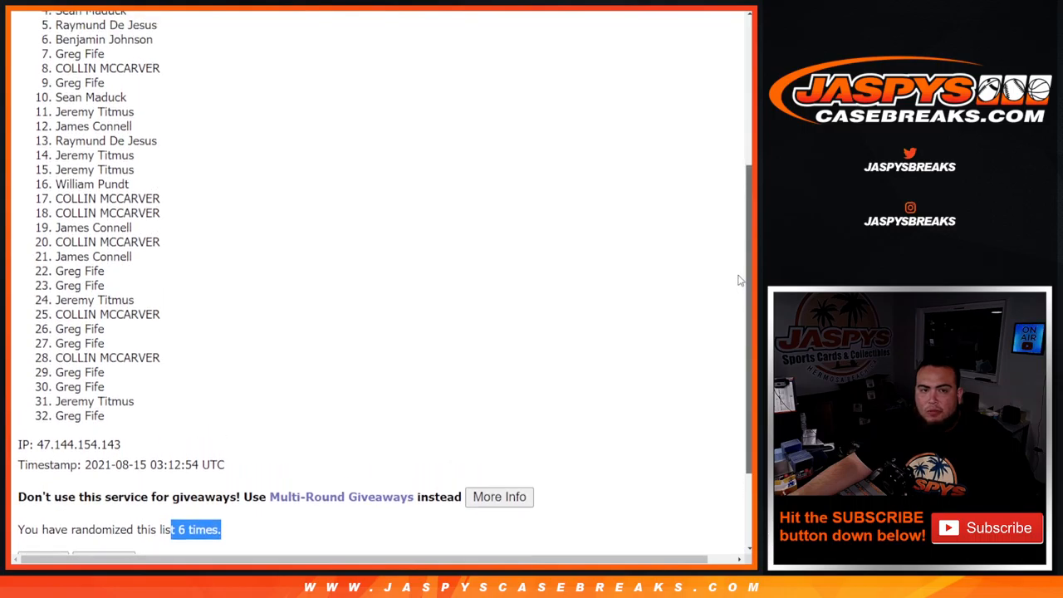
scroll(up, 3)
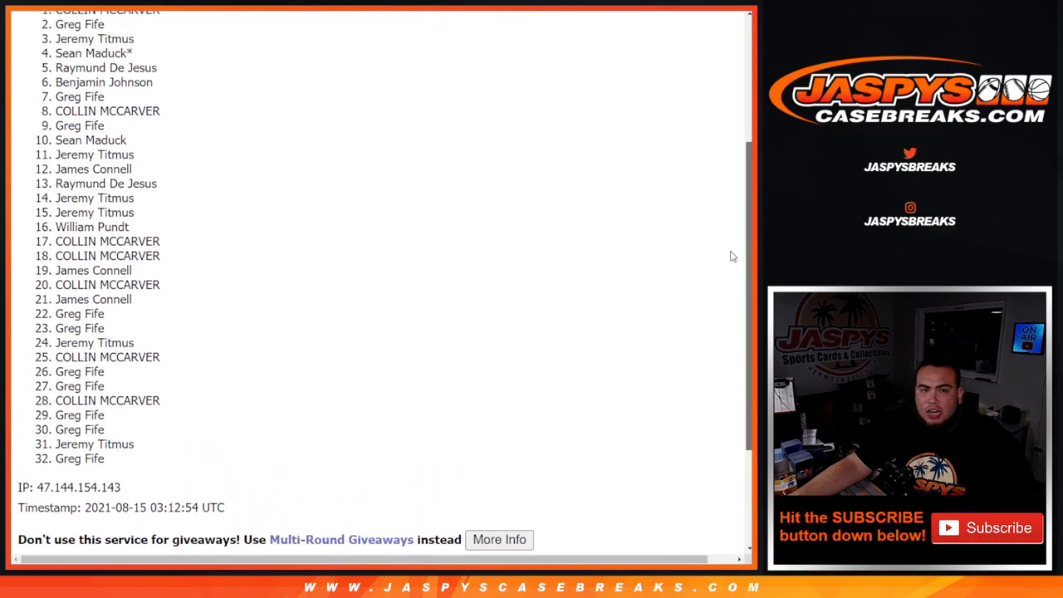
scroll(up, 3)
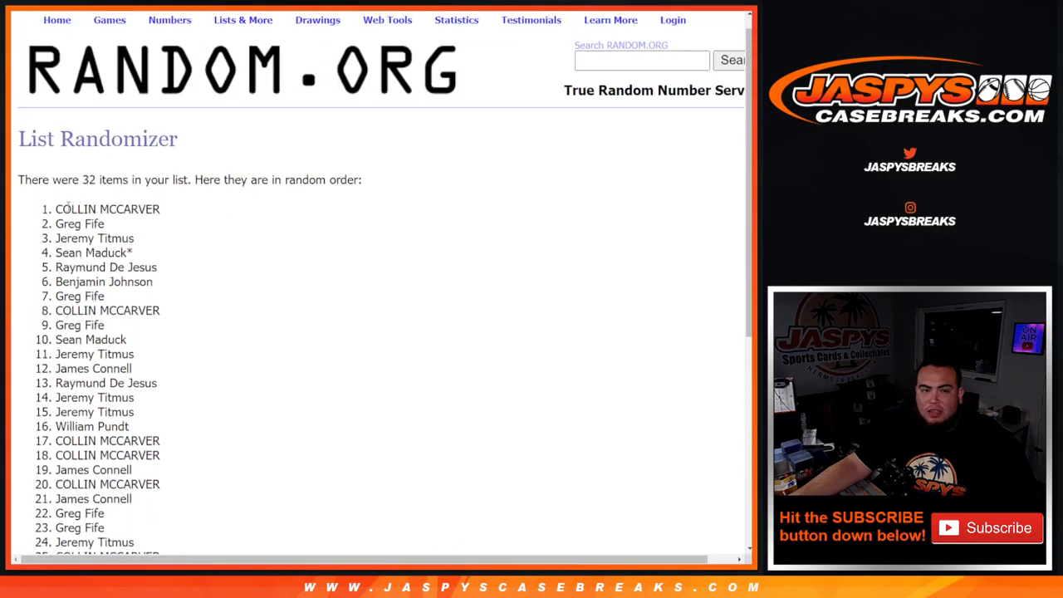
drag(56, 209, 156, 266)
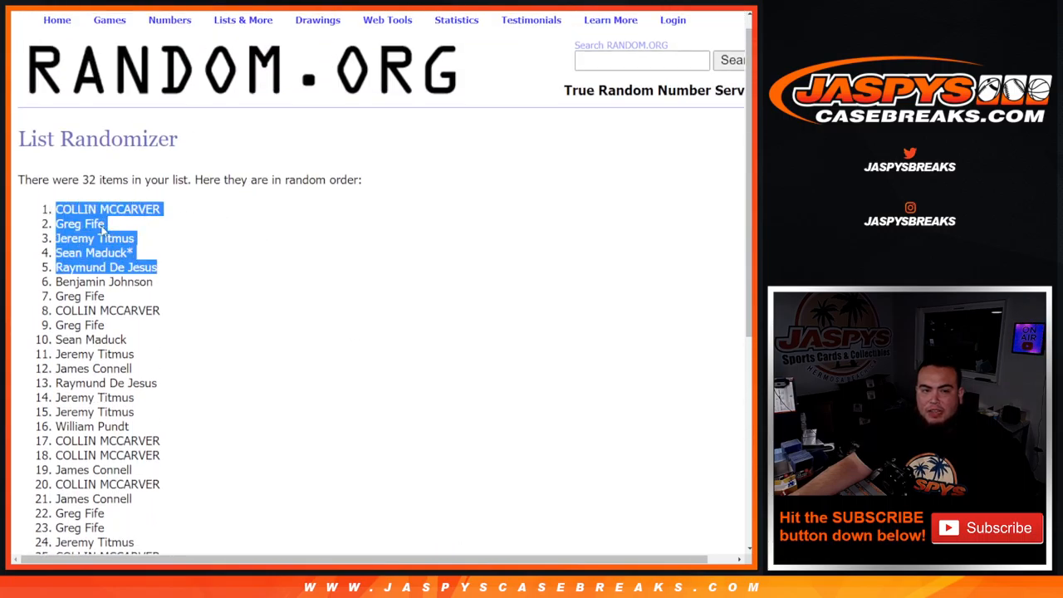
mouse_move(316, 160)
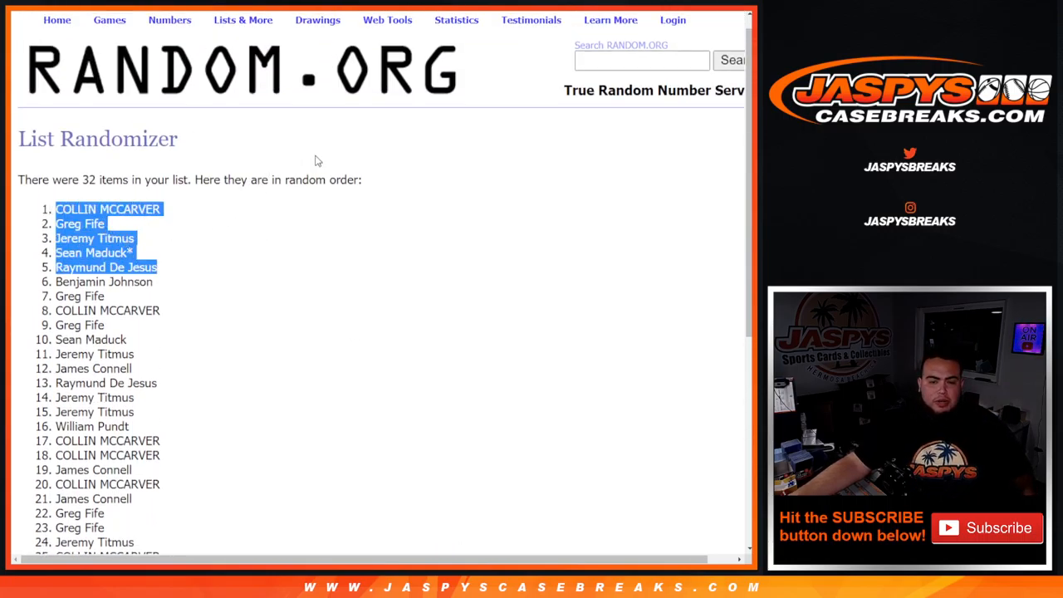